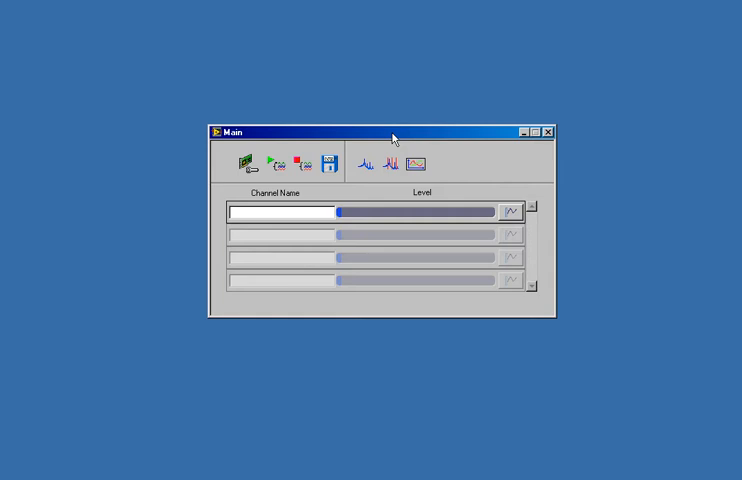
mouse_move(336, 140)
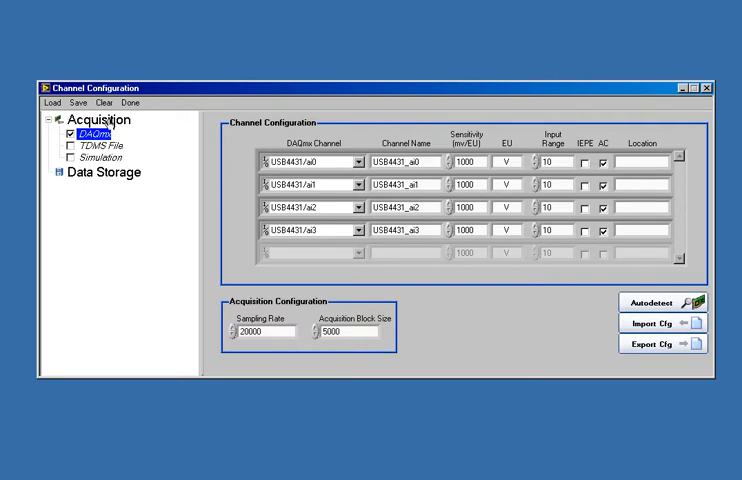
mouse_move(118, 176)
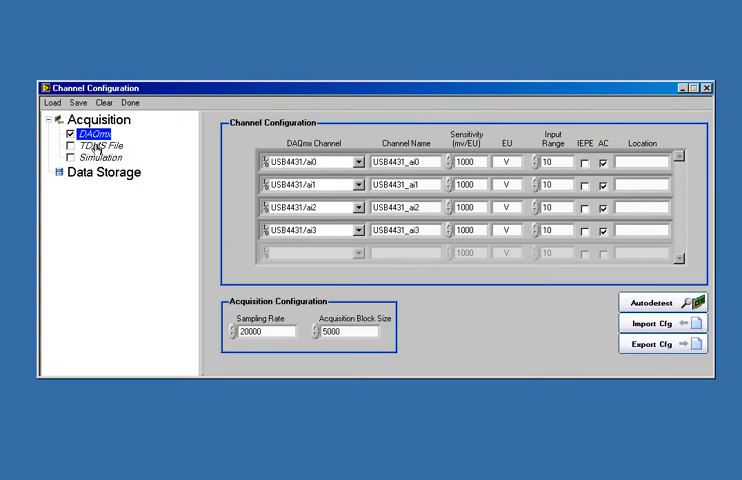
Glance at the empty TDMS File source settings and return to the DAQmx channel table
left_click(100, 144)
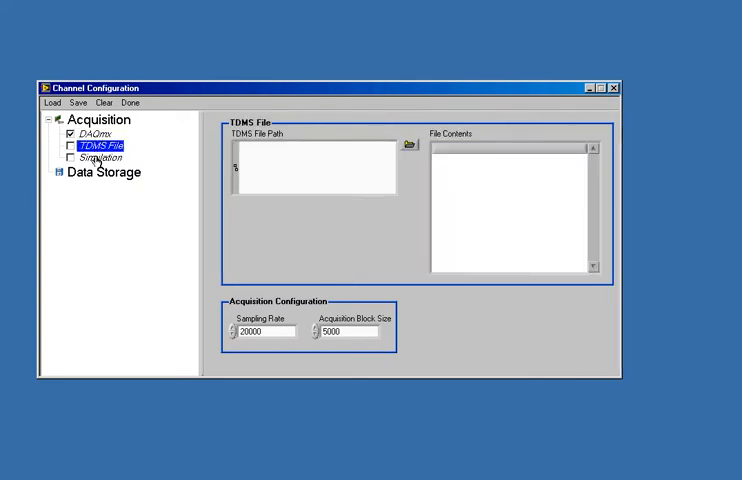
left_click(94, 158)
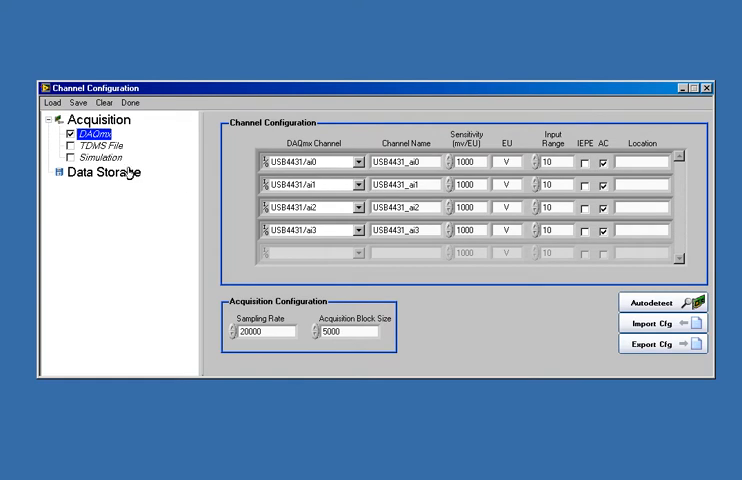
Confirm Data Storage uses base file name DEMO, then close the configuration with Done
left_click(100, 172)
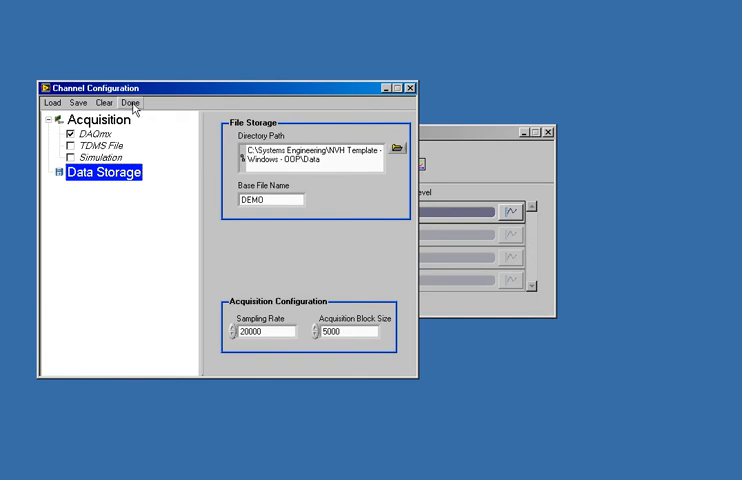
left_click(130, 102)
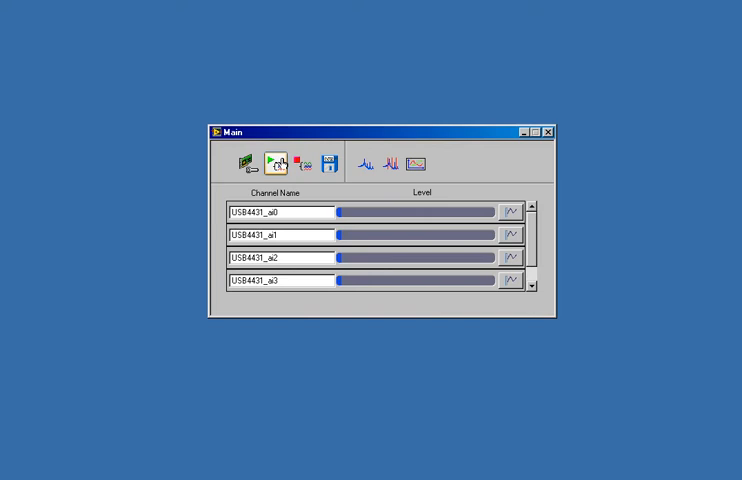
mouse_move(276, 164)
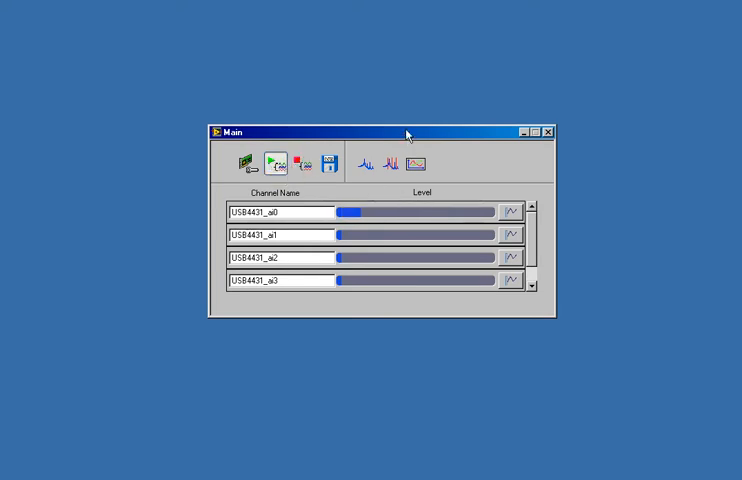
Move the Main window to the upper left and show channel a0's time-domain waveform
left_click_drag(404, 132, 210, 32)
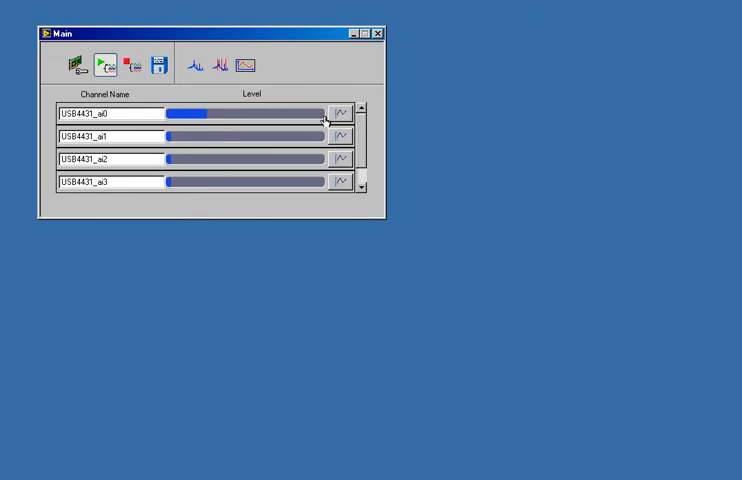
left_click(340, 112)
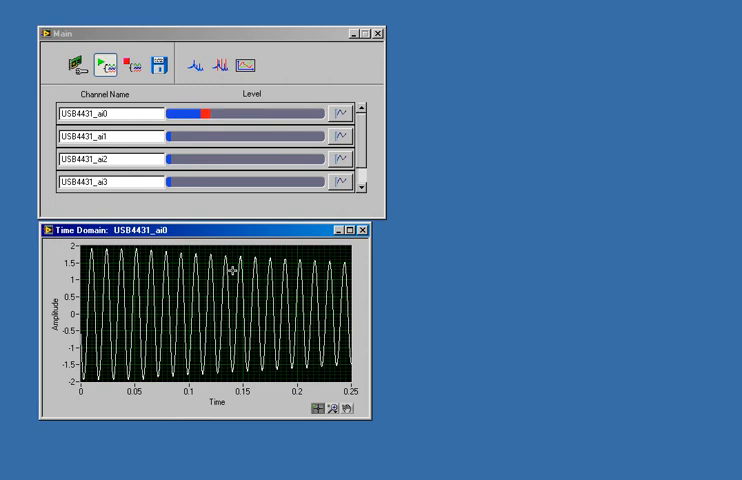
Use the Time Domain toolbar buttons on USB4431_a0's sine wave, then close the graph
left_click(210, 64)
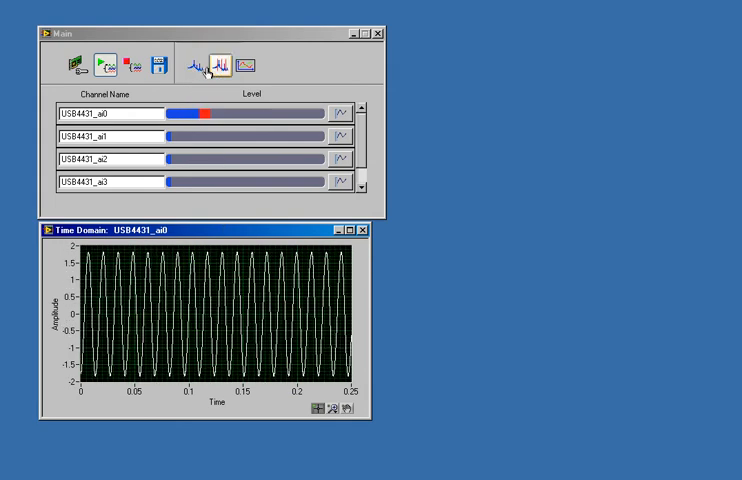
left_click(228, 64)
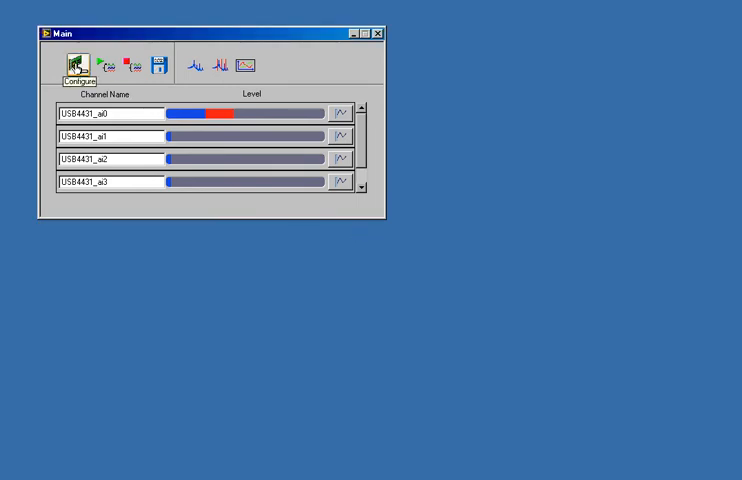
Reconfigure the source to the DEMO .tdms file with channel USB4431_a0 checked for playback
left_click(74, 64)
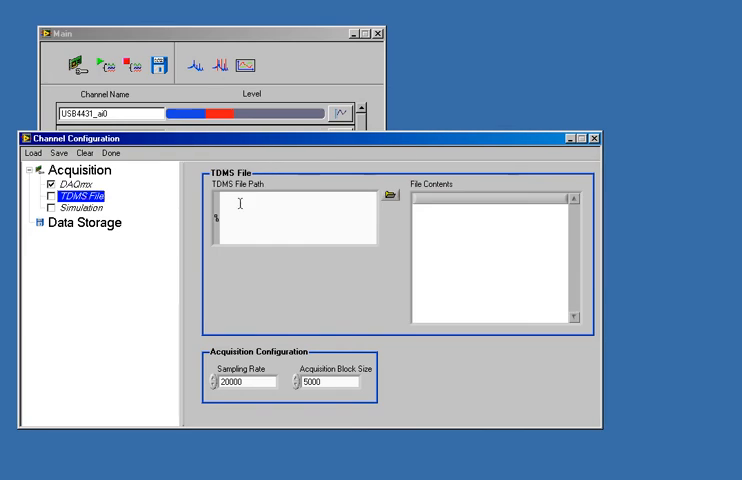
left_click(392, 196)
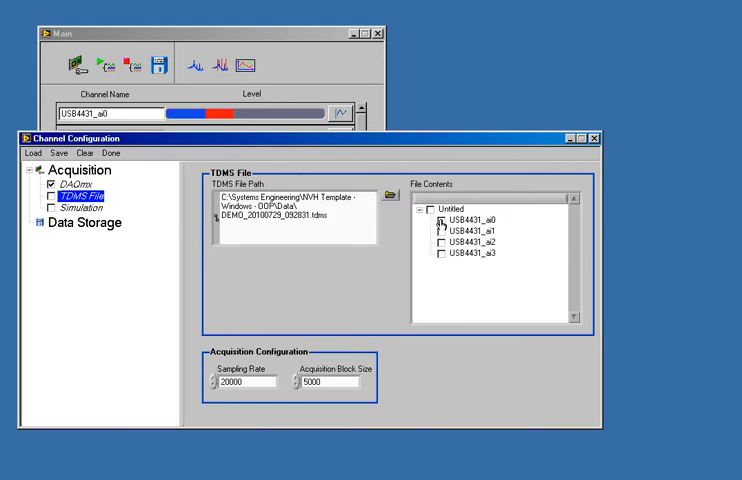
left_click(444, 220)
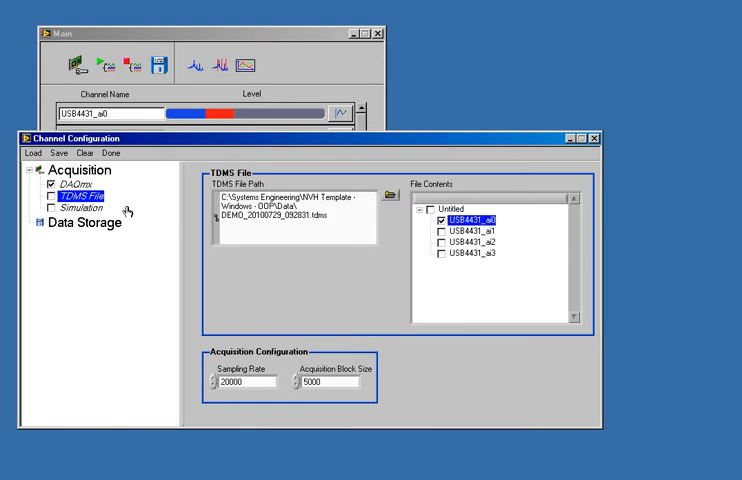
left_click(48, 198)
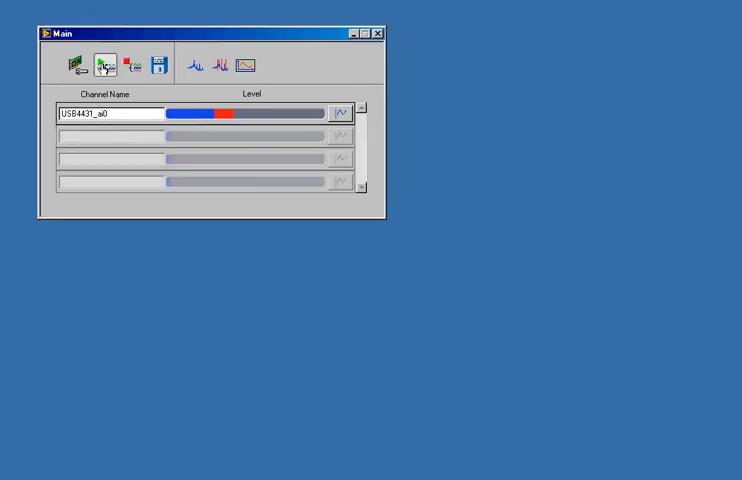
Show the played-back channel a0 as a sine wave in the time-domain display
left_click(194, 64)
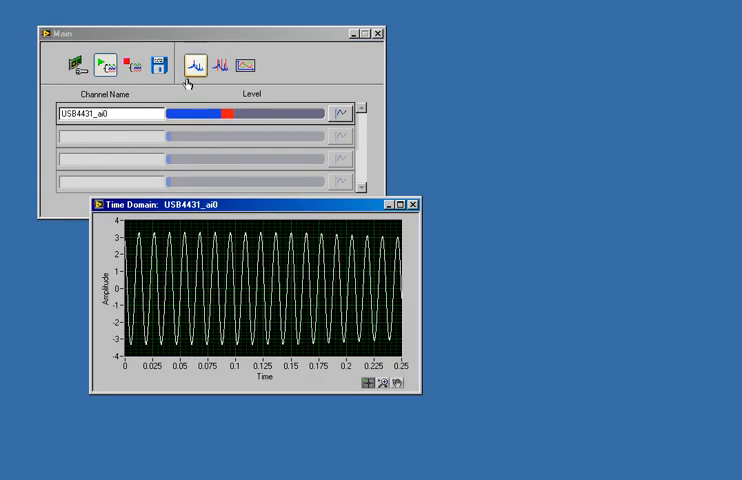